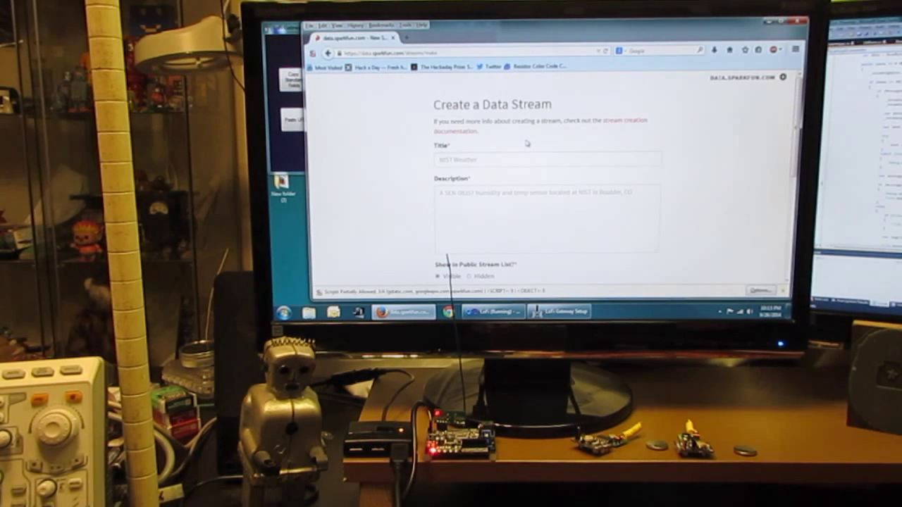
- Enter the title LoFi Demo and description Demo on the Create a Data Stream form
{"action": "type", "text": "LoFi Demo"}
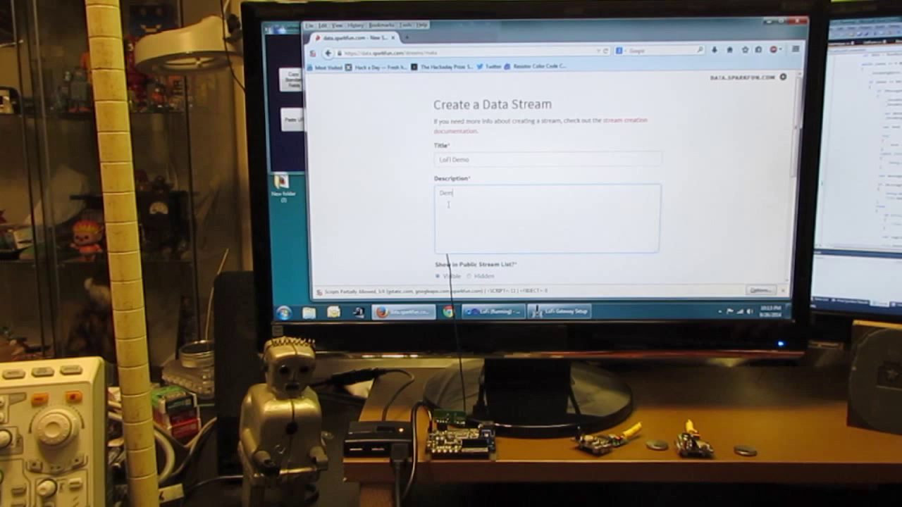
{"action": "scroll", "scroll_direction": "down", "scroll_amount": 3}
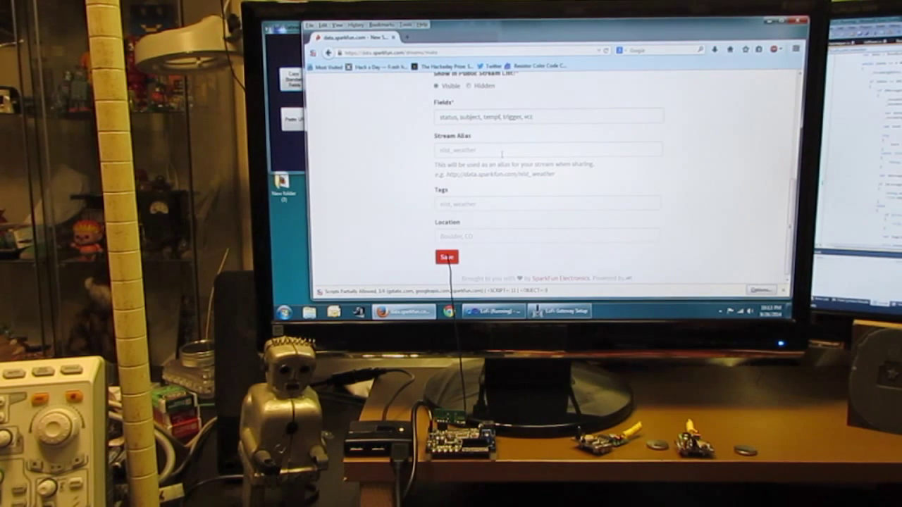
- Save the stream and review its public URL, public/private keys and query-string logging format
{"action": "left_click", "coordinate": [445, 256]}
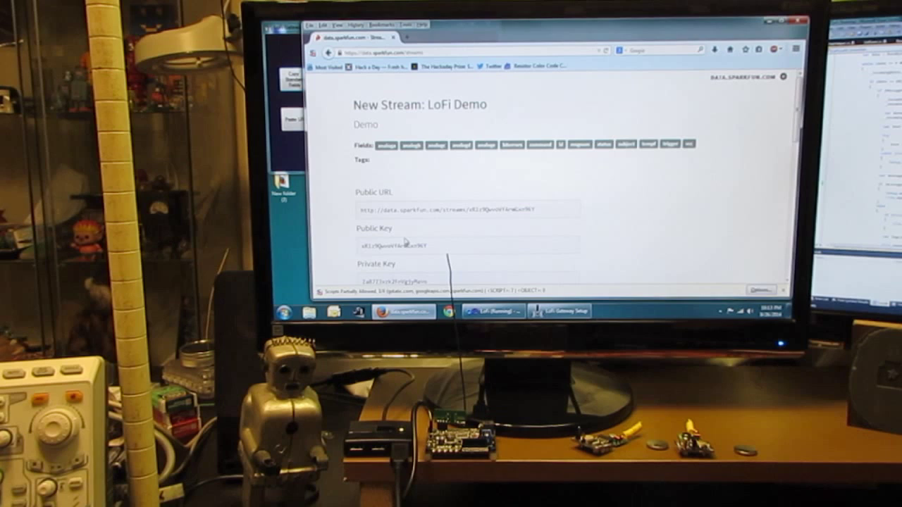
{"action": "right_click", "coordinate": [423, 208]}
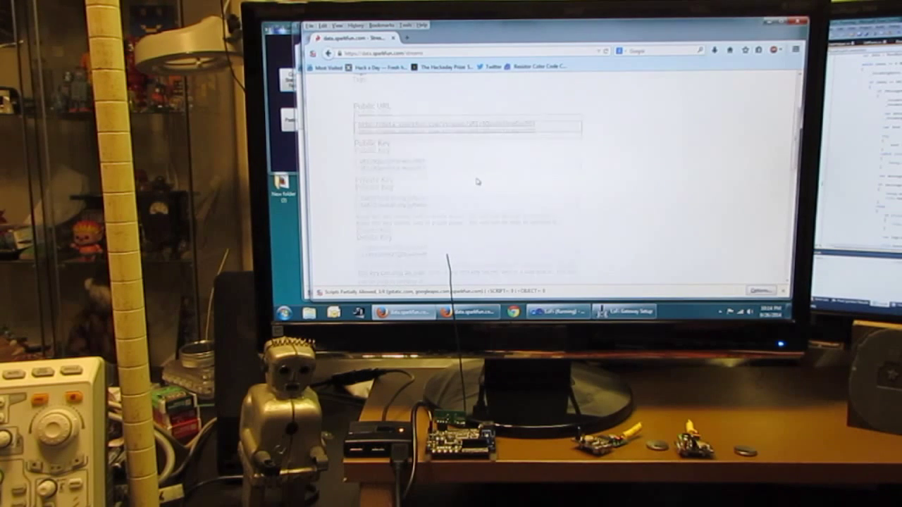
{"action": "scroll", "scroll_direction": "down", "scroll_amount": 3}
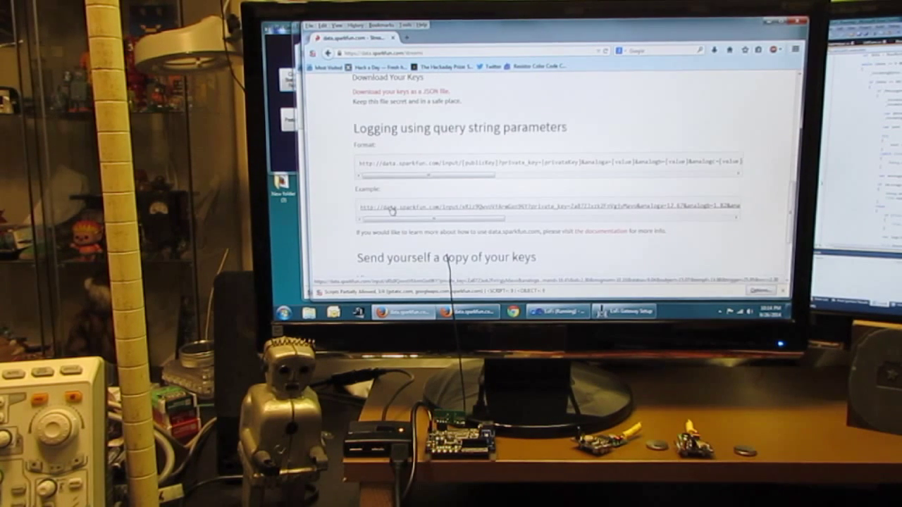
{"action": "right_click", "coordinate": [384, 208]}
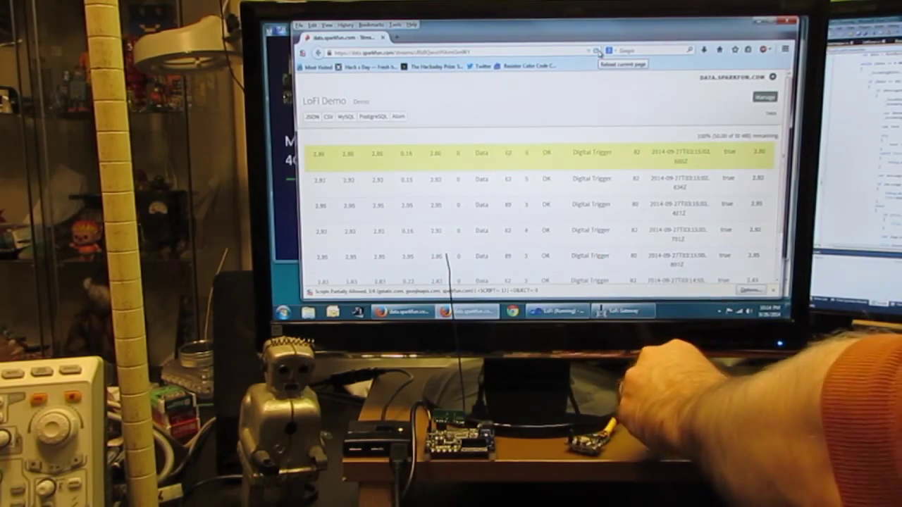
- Reload the LoFi Demo public page to show the newest readings from both senders
{"action": "left_click", "coordinate": [597, 49]}
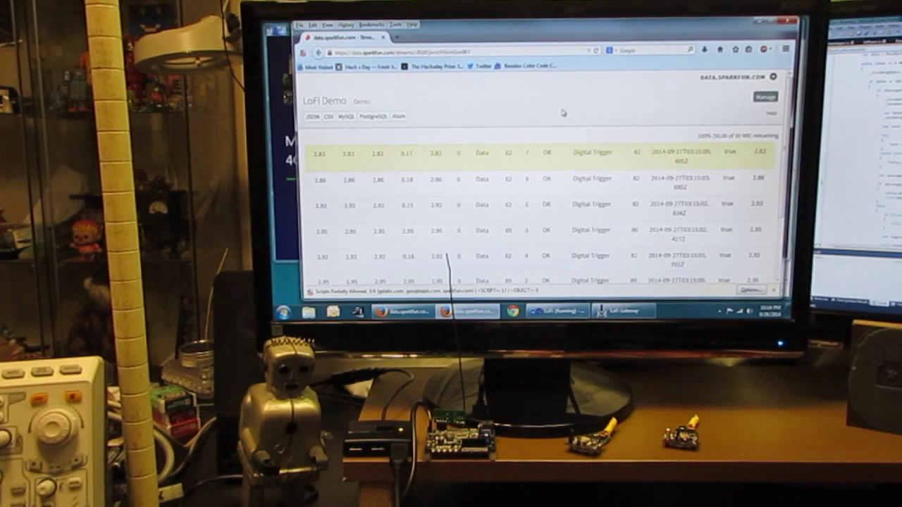
{"action": "scroll", "scroll_direction": "down", "scroll_amount": 3}
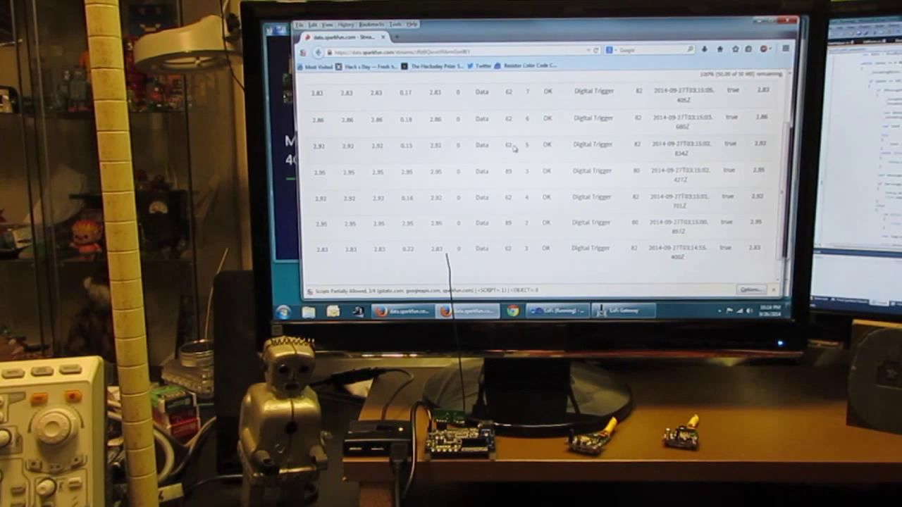
{"action": "scroll", "scroll_direction": "up", "scroll_amount": 3}
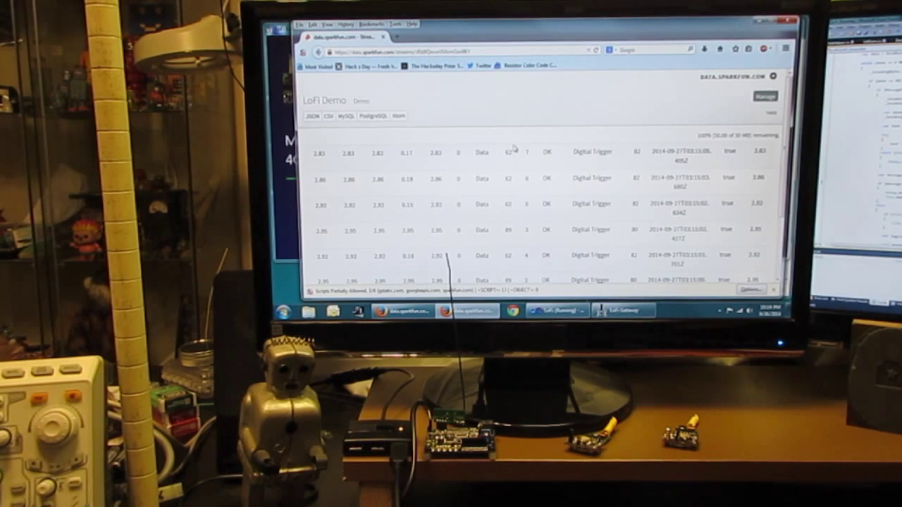